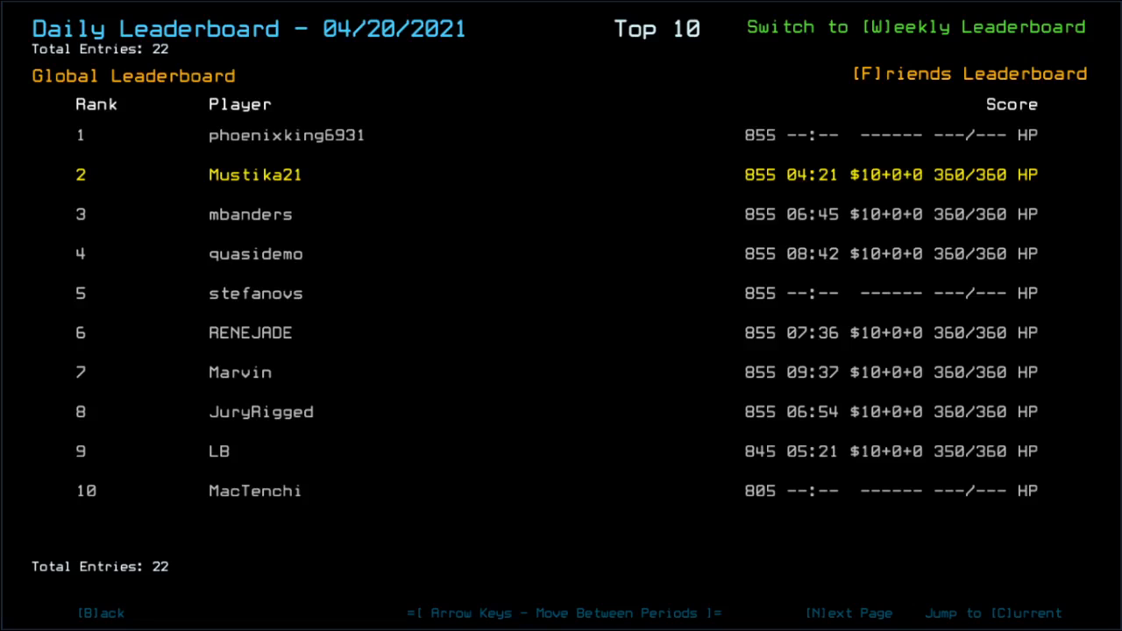
Dismiss the previous day's leaderboard and pause the two-drone daily challenge run.
{"action": "left_click", "coordinate": [969, 73]}
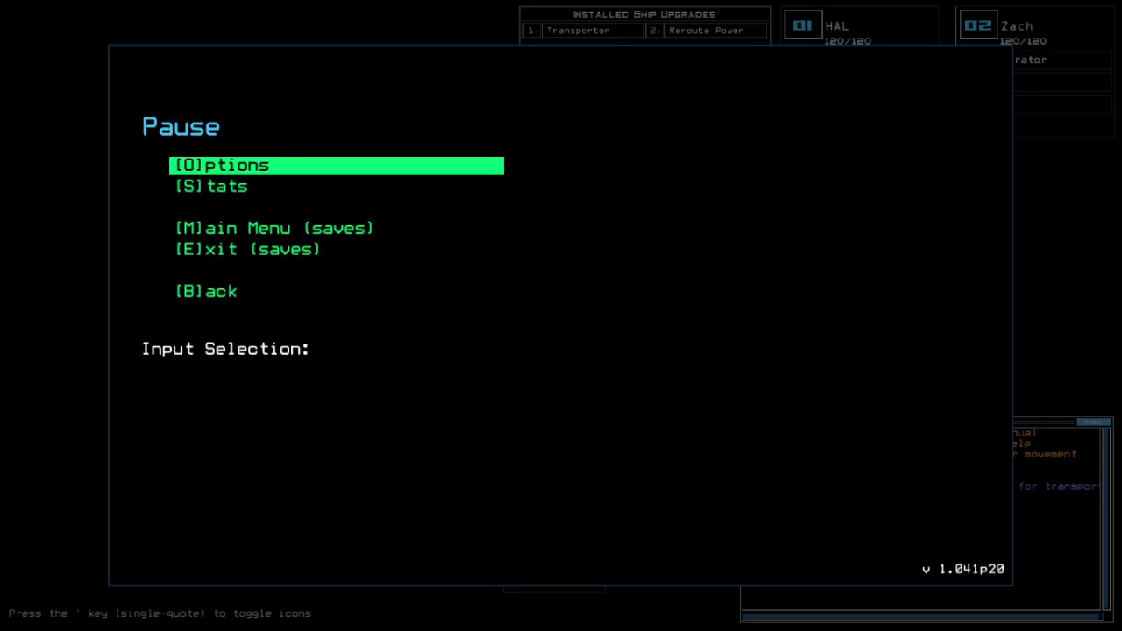
Resume the mission and close the command alias list without changes.
{"action": "key", "text": "b"}
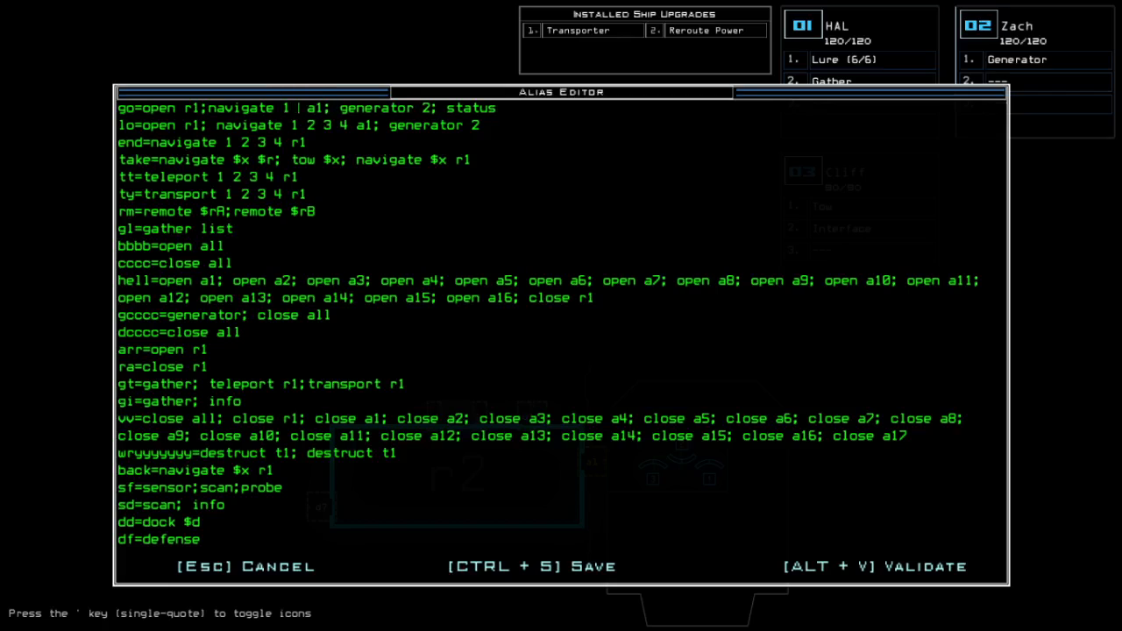
{"action": "key", "text": "Escape"}
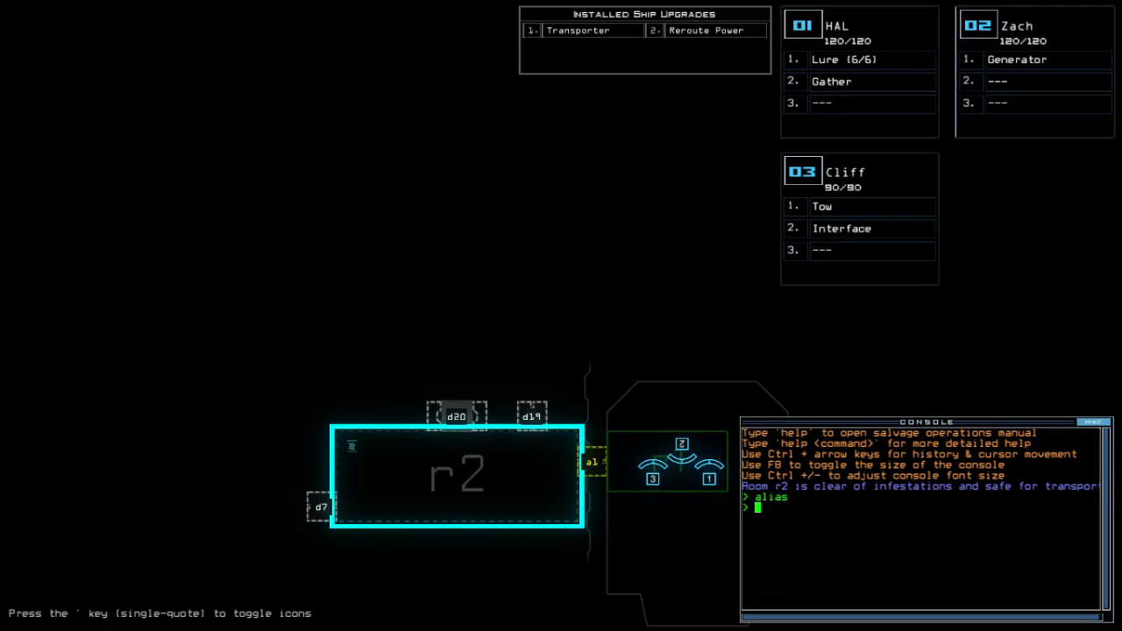
Run the derelict ship 'status' report and start swapping HAL's modules.
{"action": "type", "text": "status"}
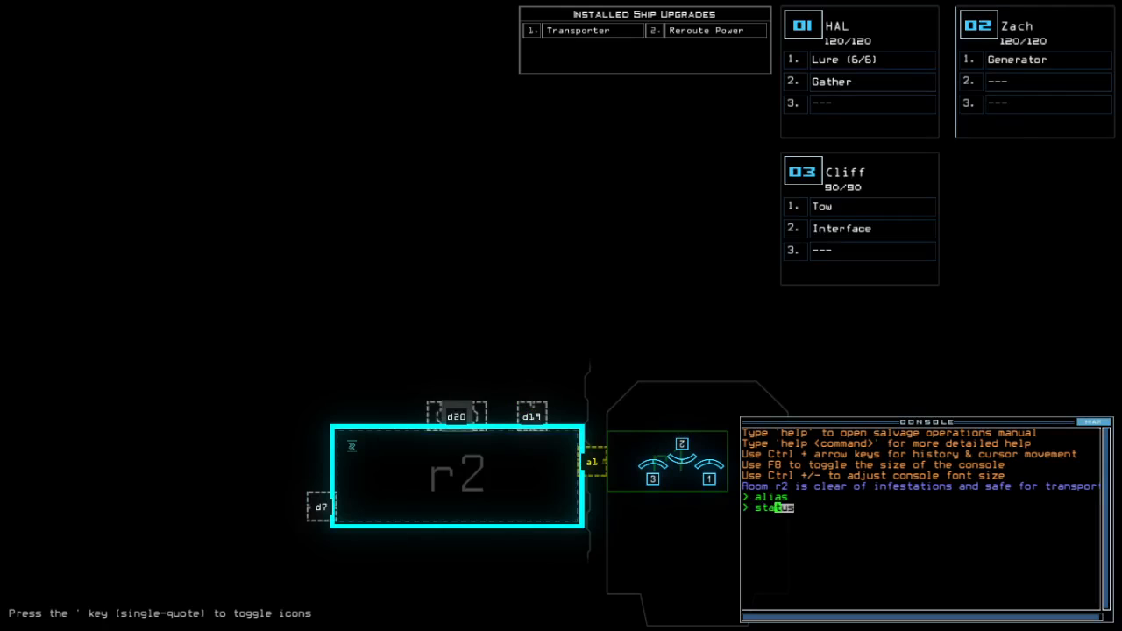
{"action": "key", "text": "Return"}
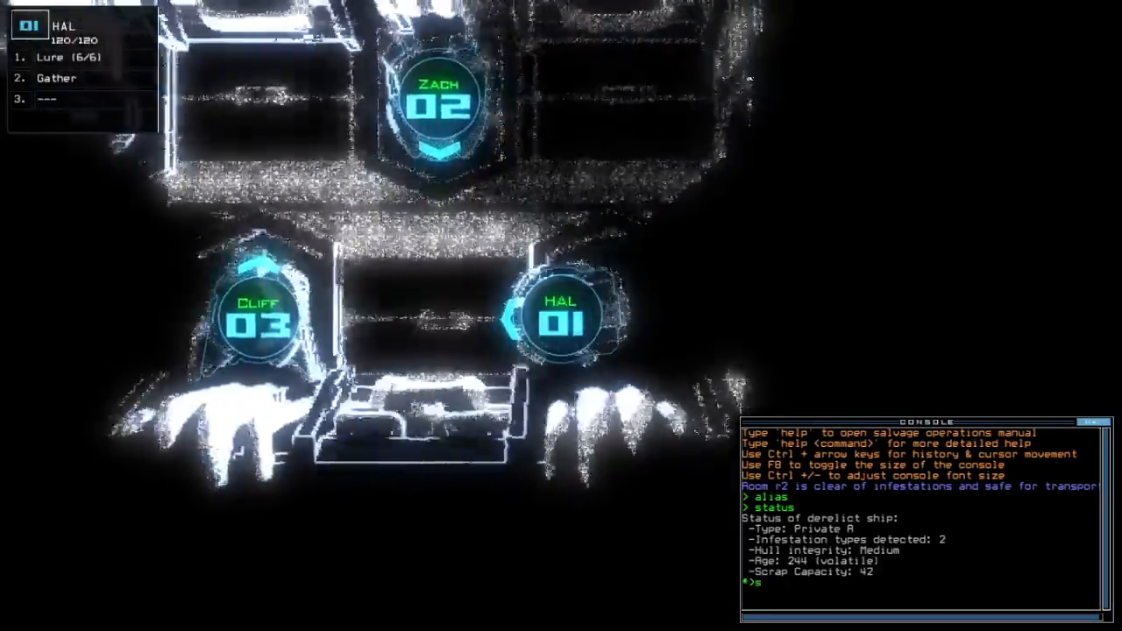
{"action": "type", "text": "swap"}
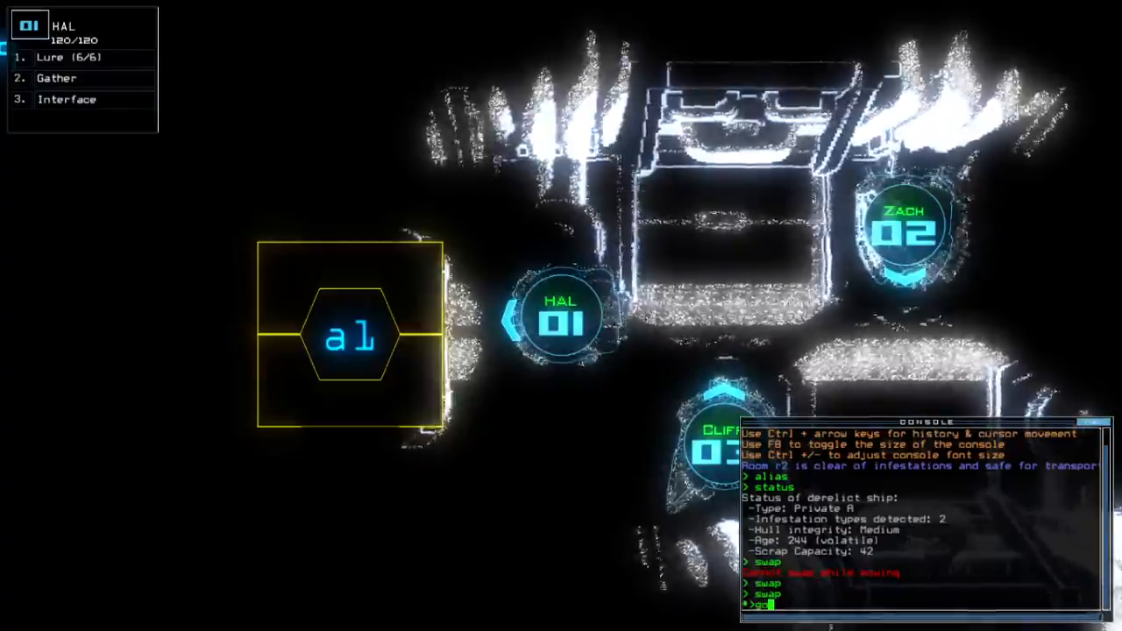
Send the drones into the derelict with the 'go' alias, then target door d28.
{"action": "key", "text": "Return"}
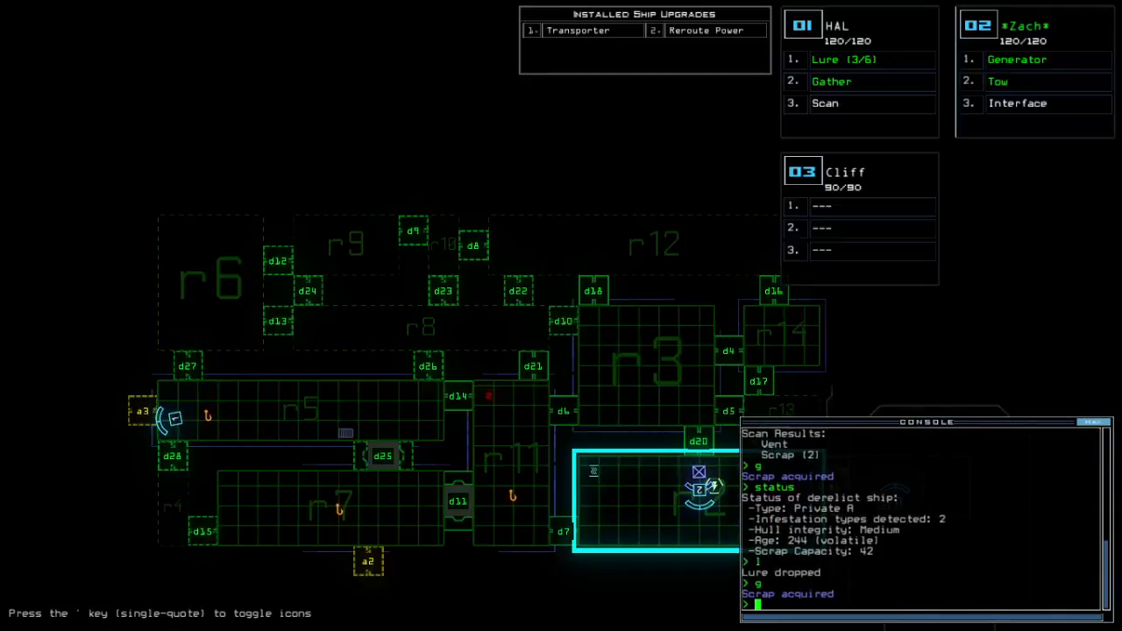
{"action": "type", "text": "d28"}
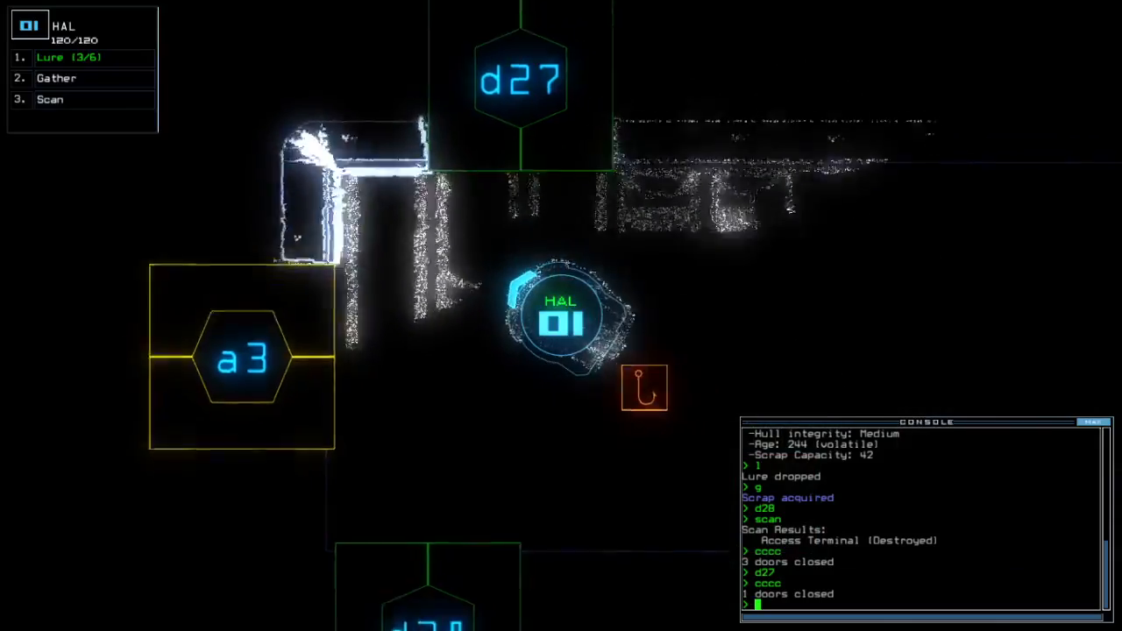
Pick up the lure and open door d27.
{"action": "type", "text": "pickup"}
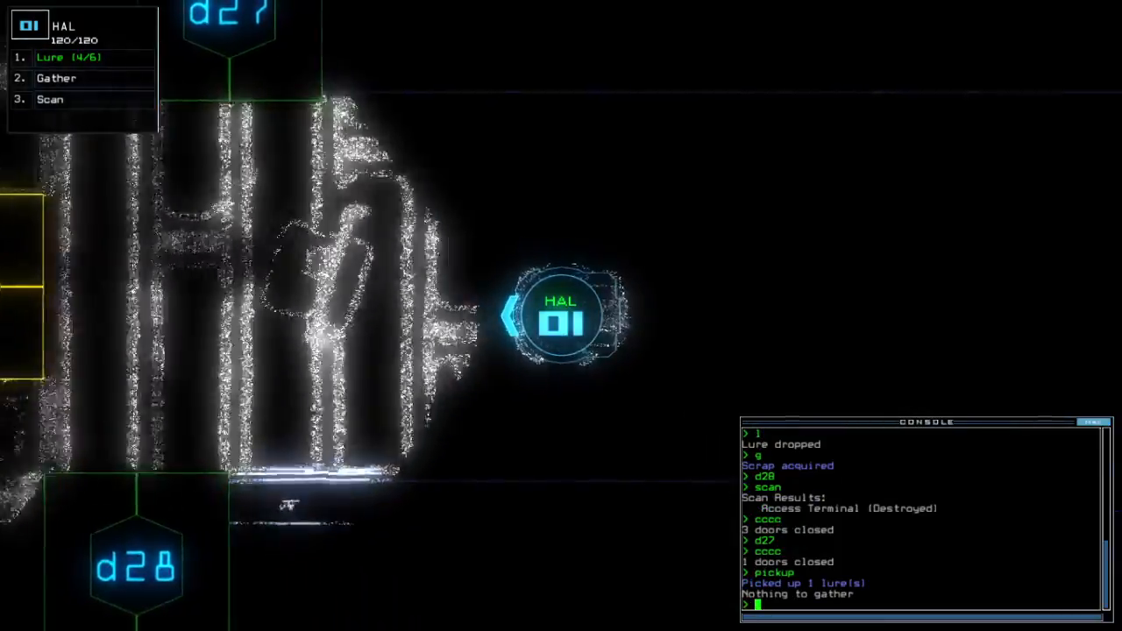
{"action": "type", "text": "d27"}
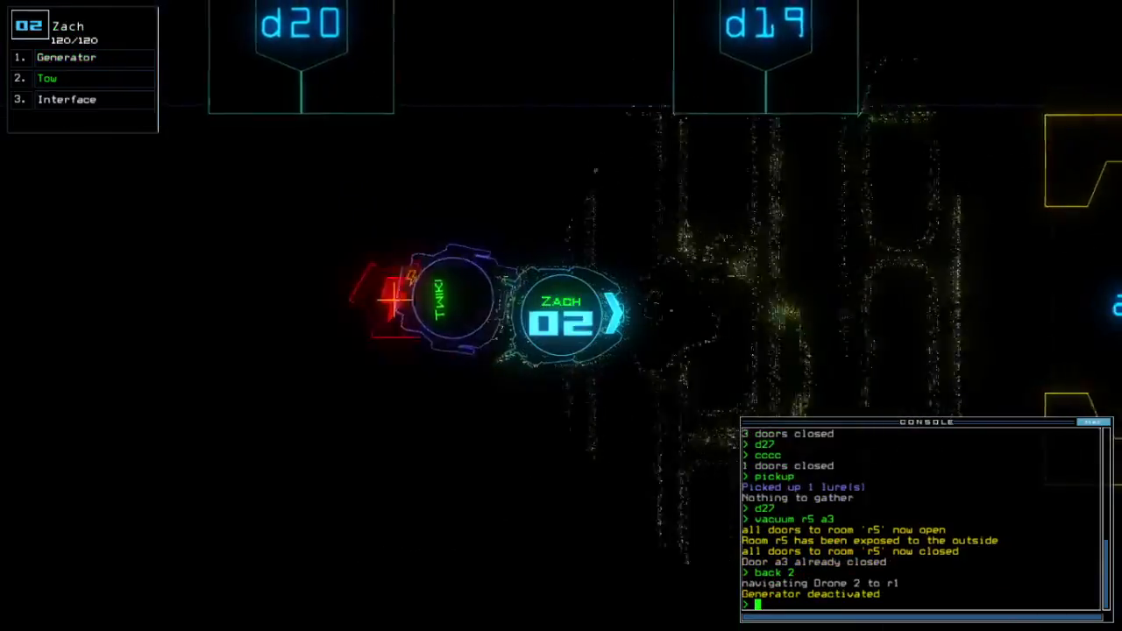
Check the mission time with 'te' and start towing the derelict Twiki drone.
{"action": "type", "text": "te"}
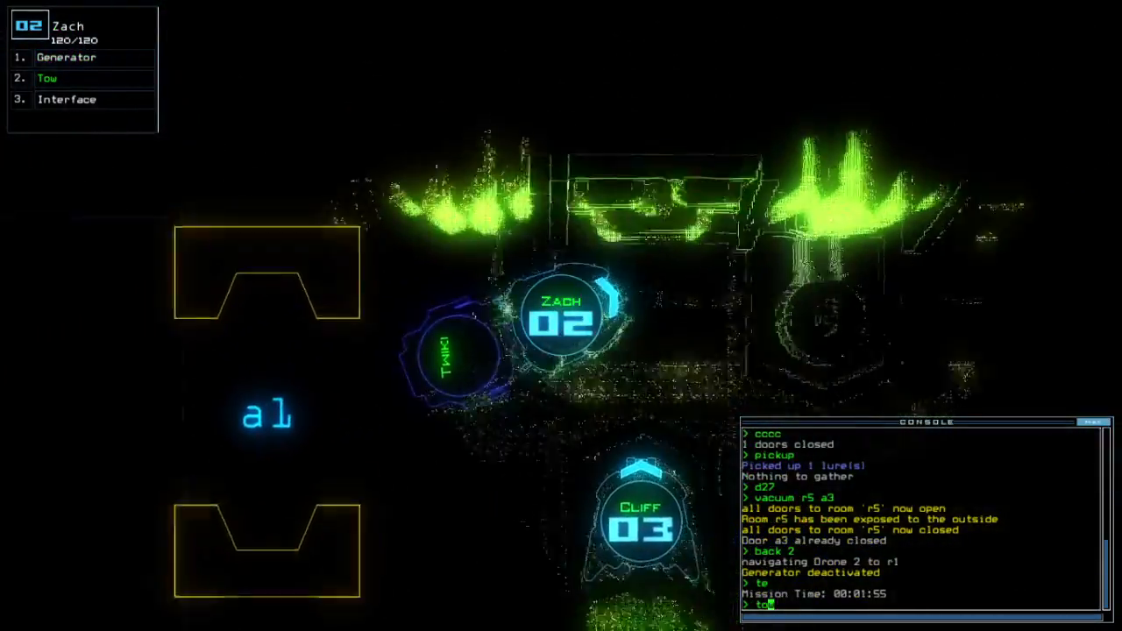
{"action": "key", "text": "Return"}
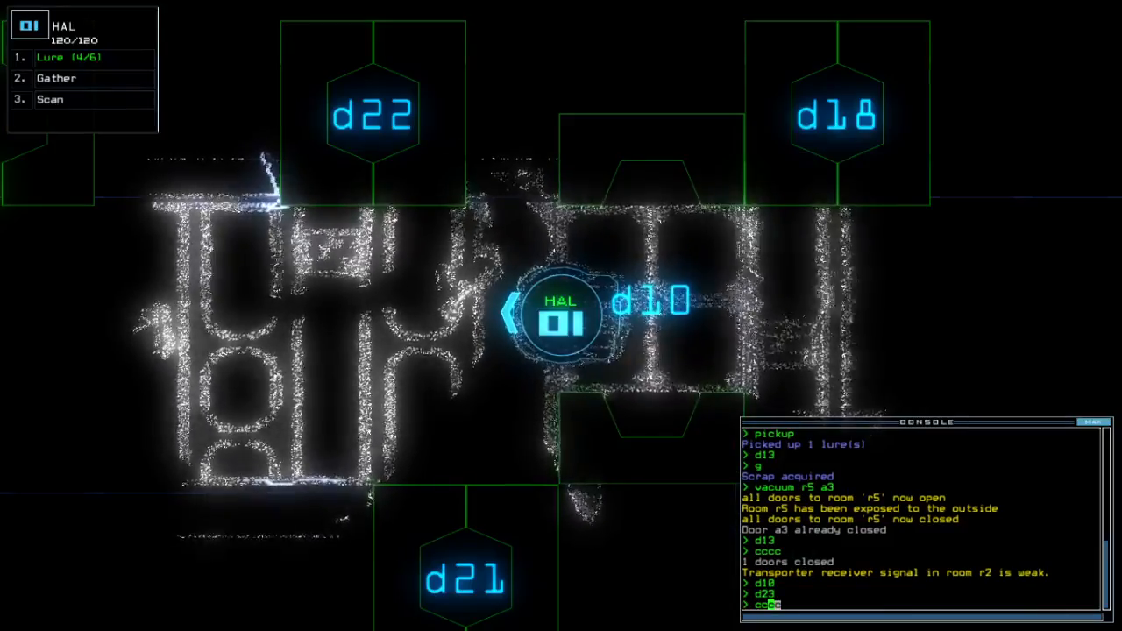
Close all doors around HAL, then open doors d6, d11 and d7.
{"action": "key", "text": "Return"}
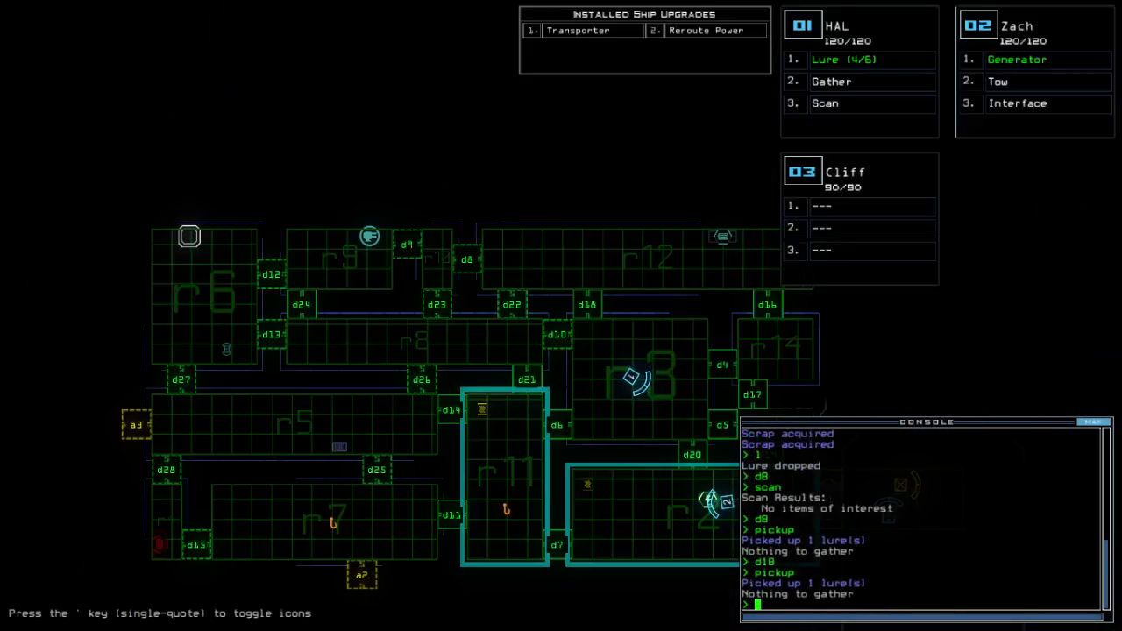
{"action": "type", "text": "d6 d11 d"}
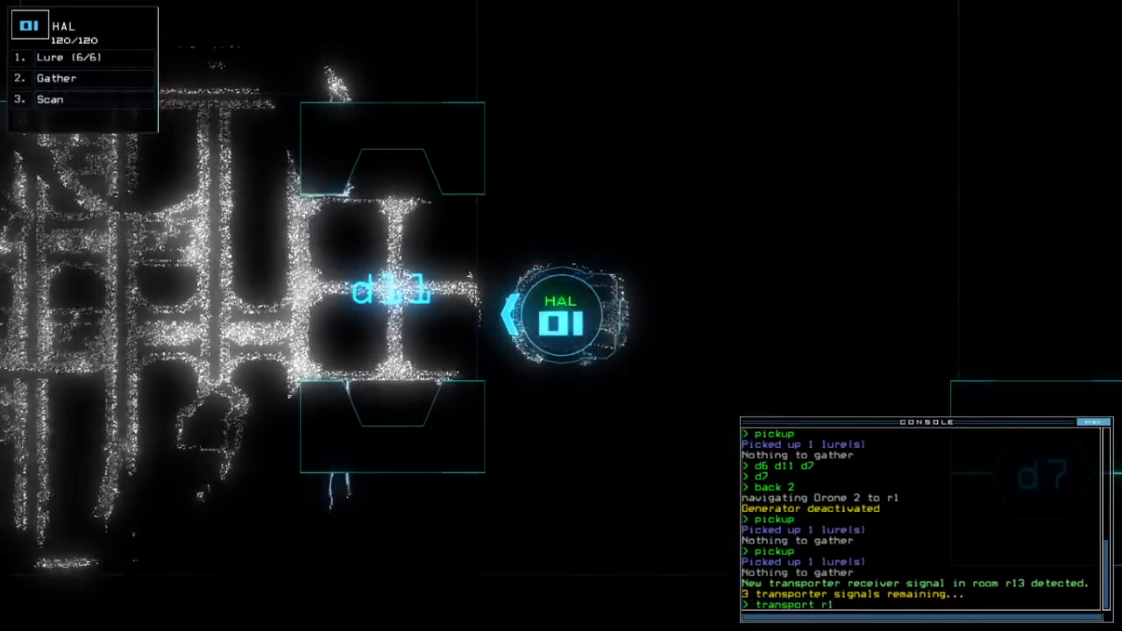
End the mission and accept the 900-point Daily Challenge score.
{"action": "left_click", "coordinate": [50, 99]}
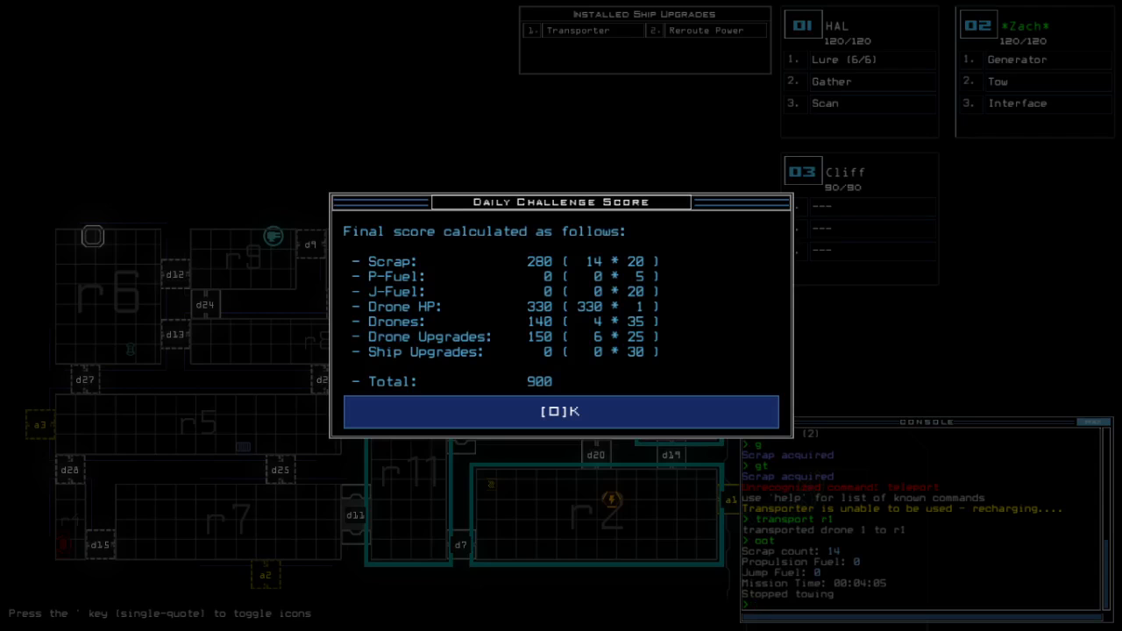
{"action": "left_click", "coordinate": [562, 412]}
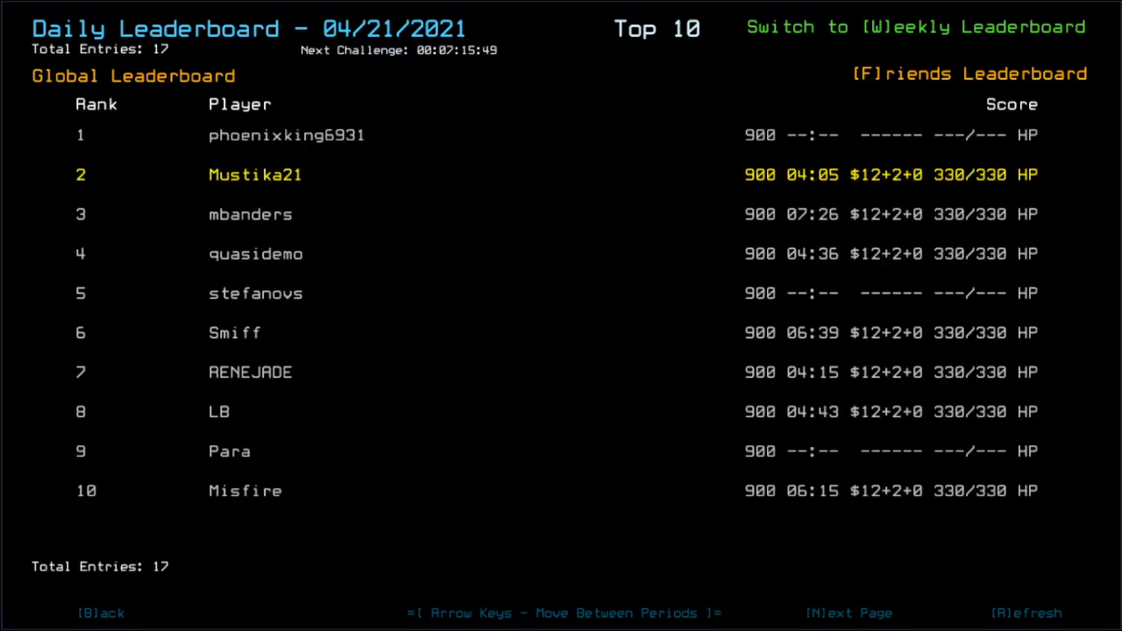